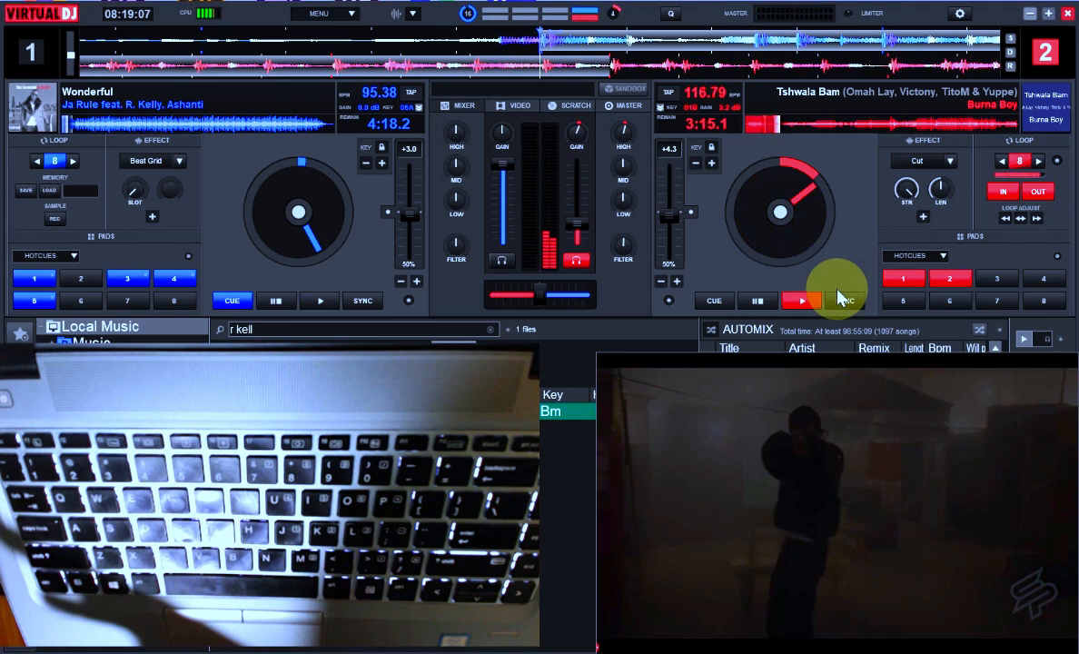
Step: Cut over from Tshwala Bam on deck 2 to Ja Rule's Wonderful on deck 1
click(320, 302)
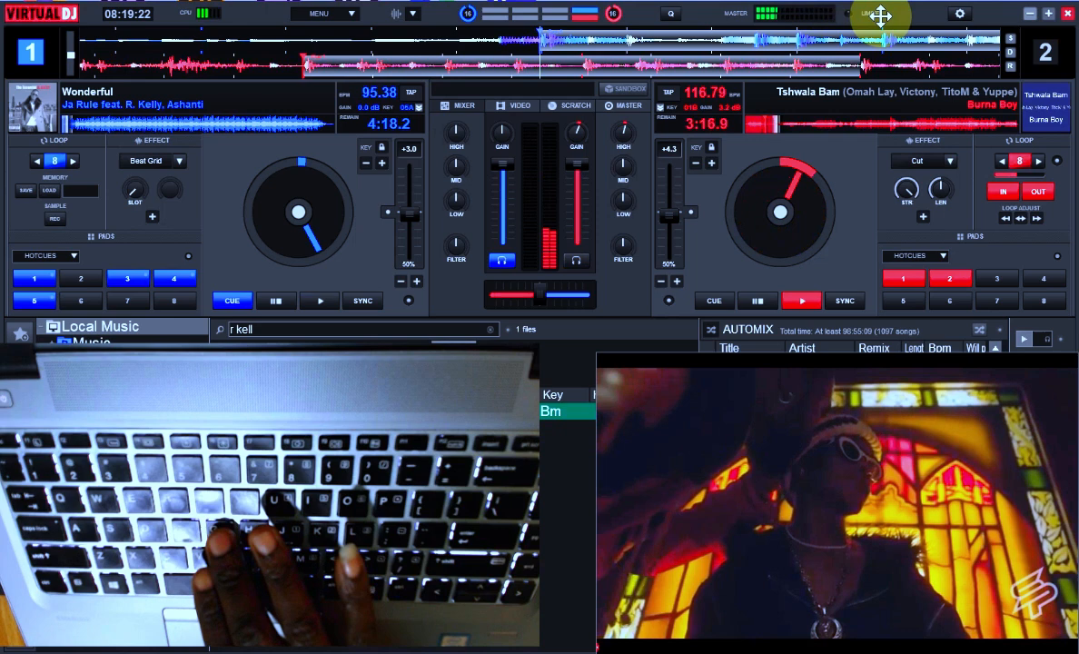
click(319, 301)
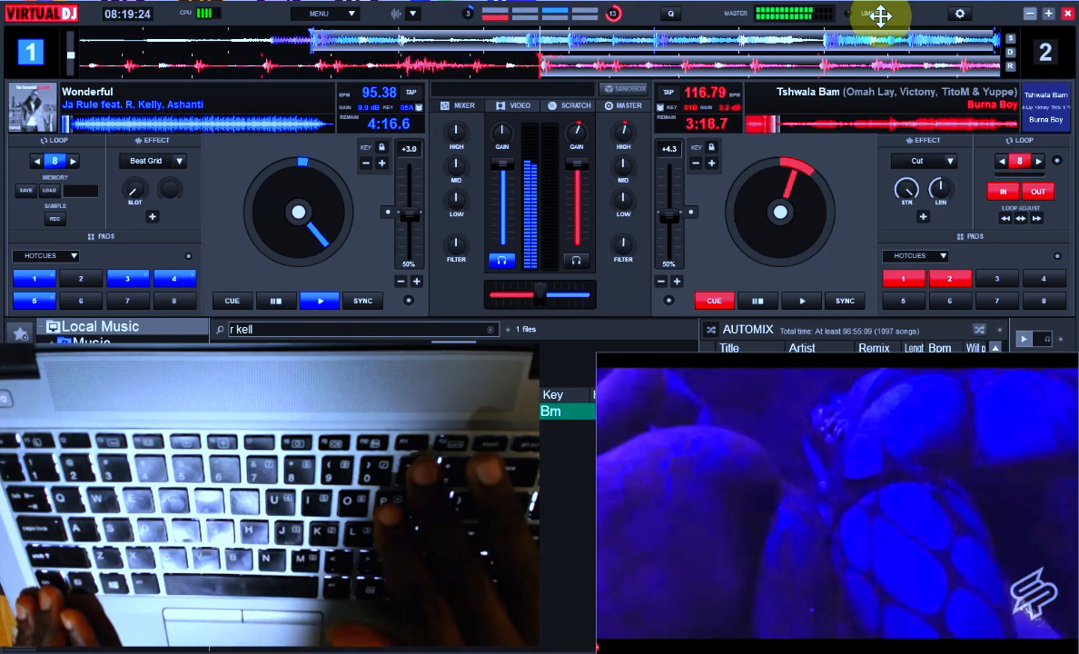